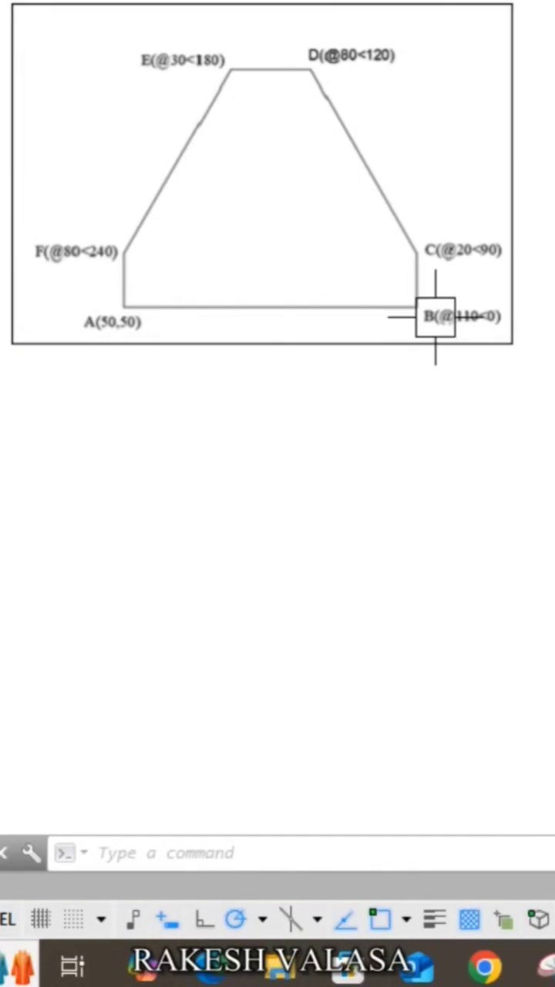
mouse_move(435, 293)
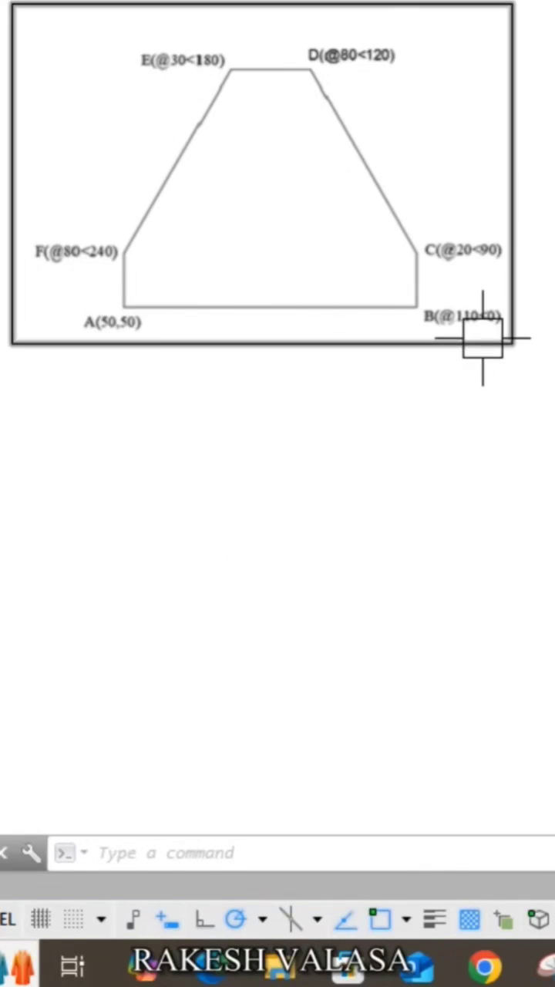
mouse_move(361, 463)
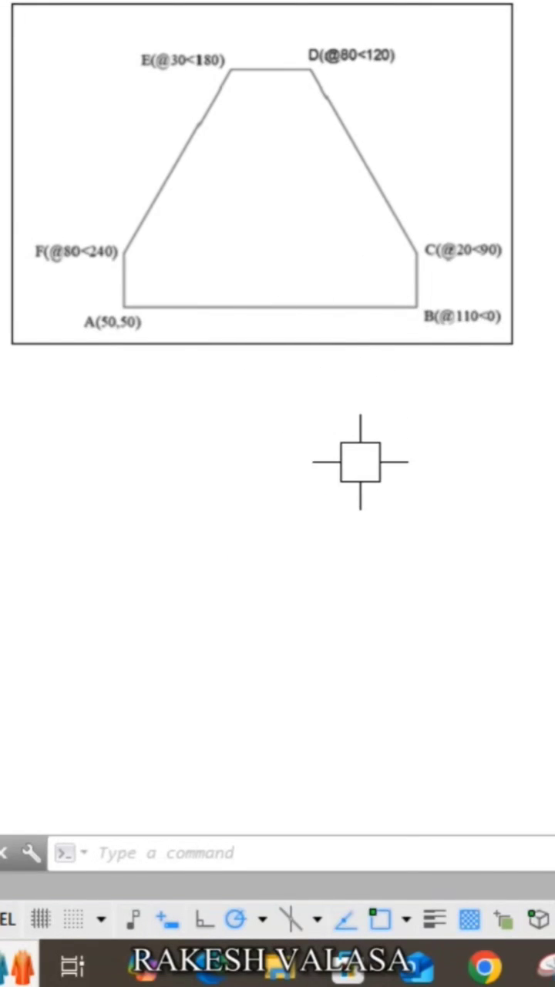
mouse_move(139, 347)
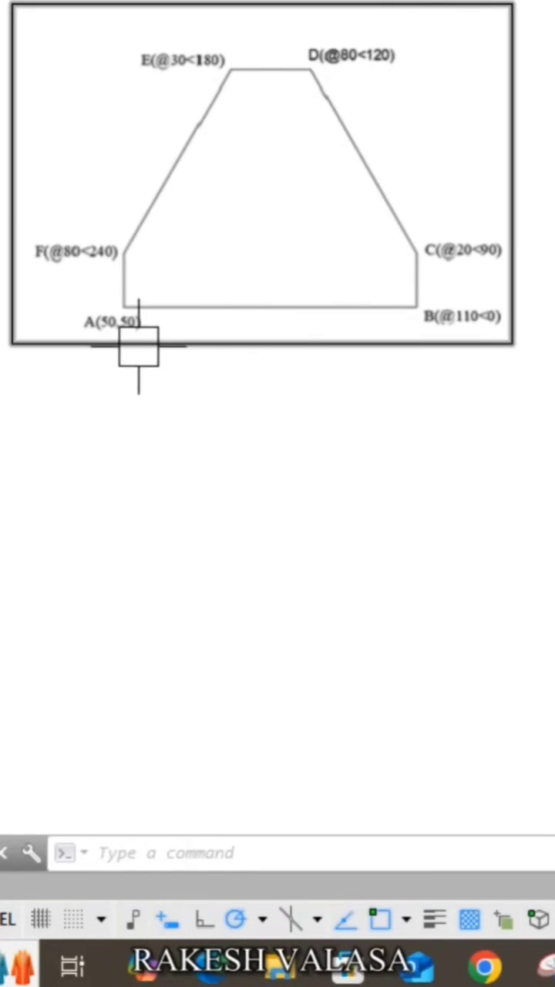
mouse_move(351, 147)
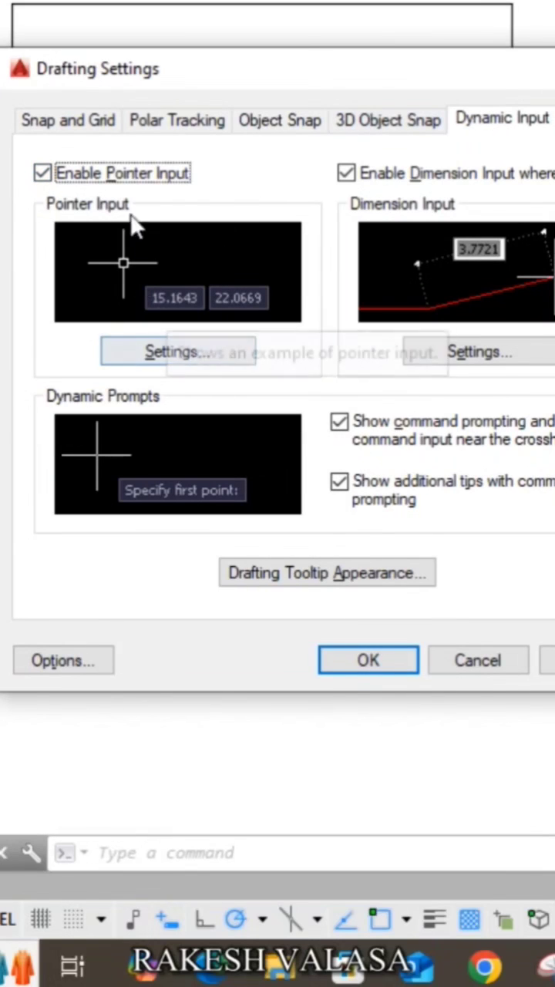
- Switch pointer input to relative polar format, then start the line at A (50,50)
click(171, 352)
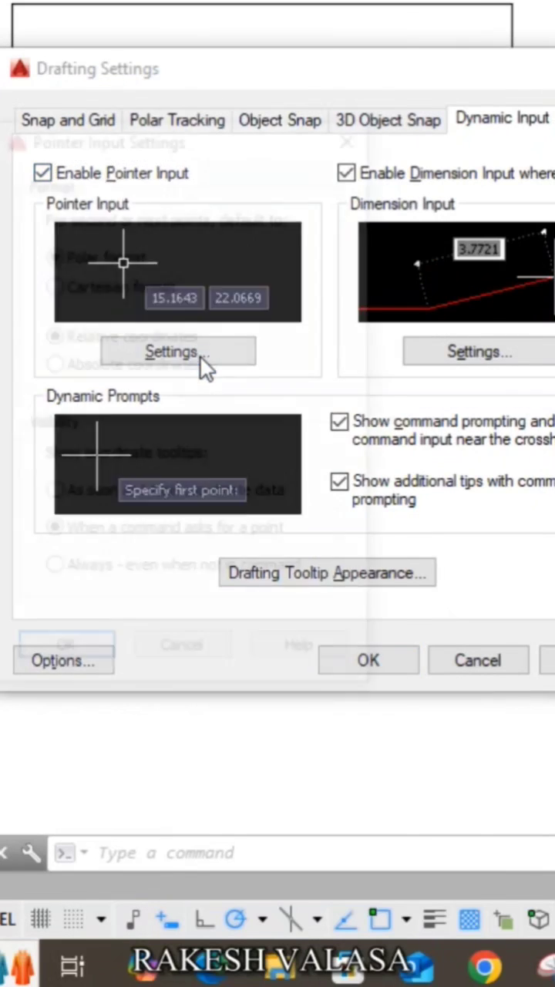
click(171, 351)
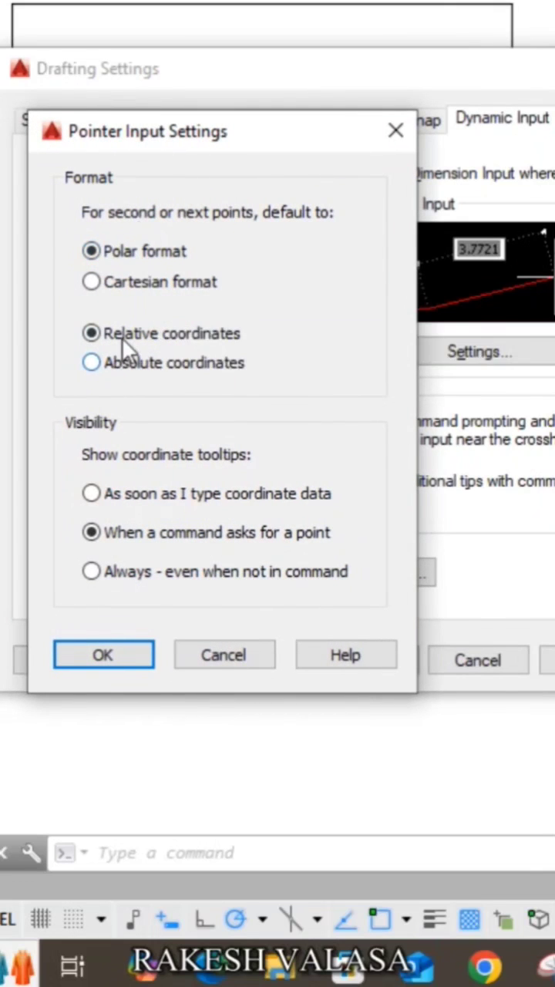
mouse_move(173, 347)
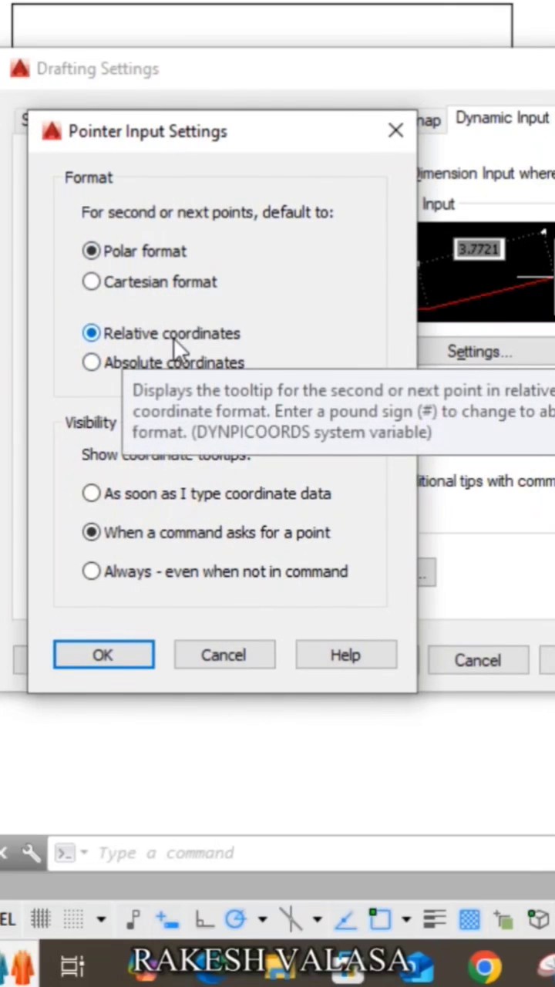
click(104, 655)
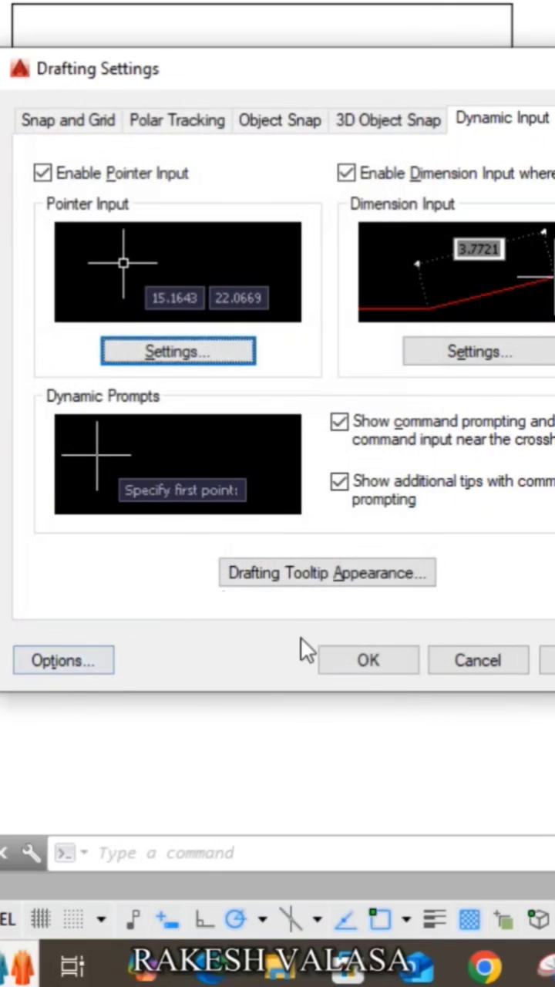
click(368, 660)
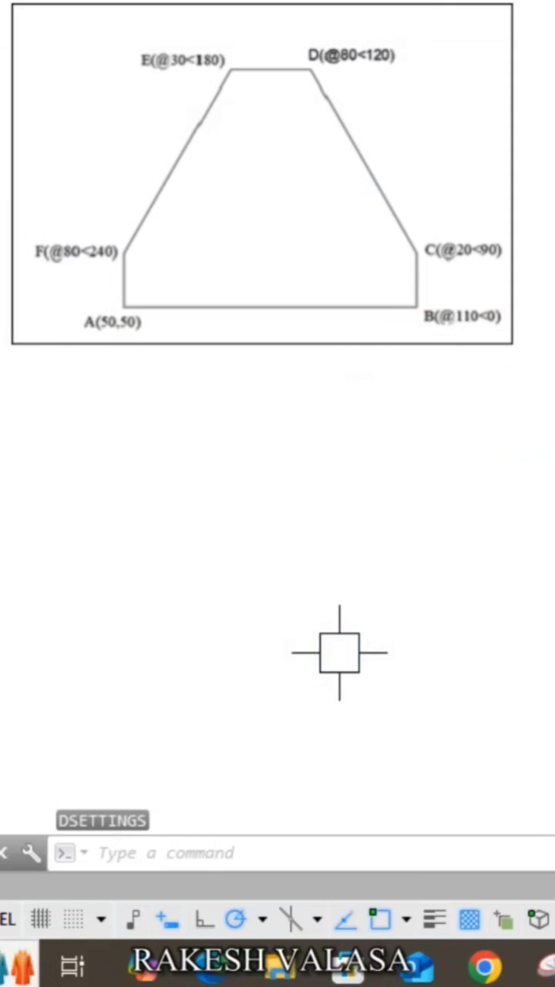
mouse_move(192, 582)
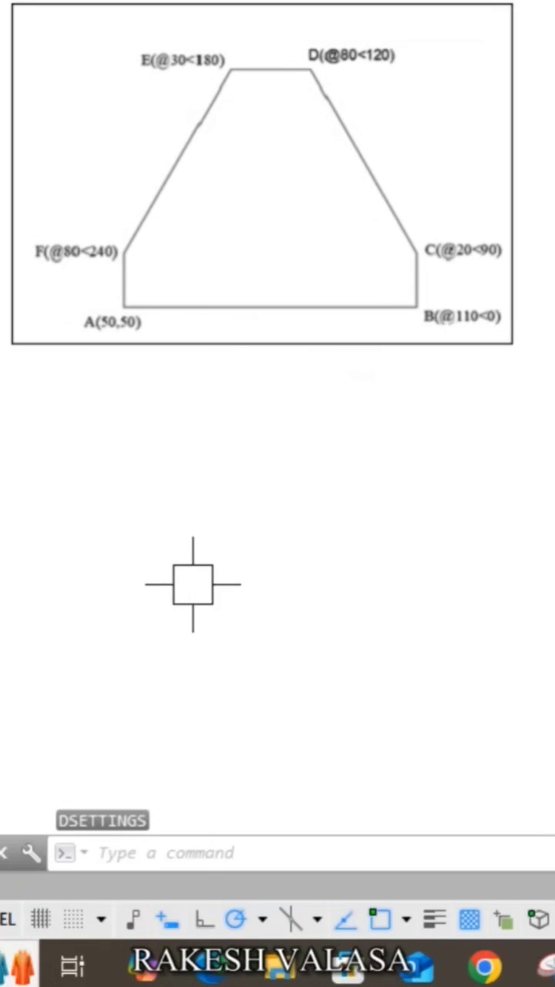
mouse_move(193, 582)
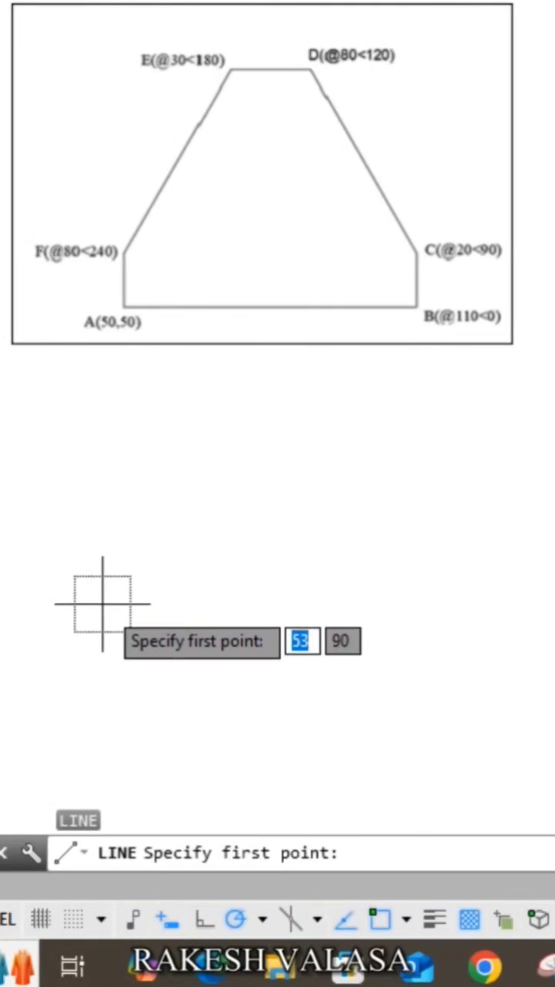
key(Tab)
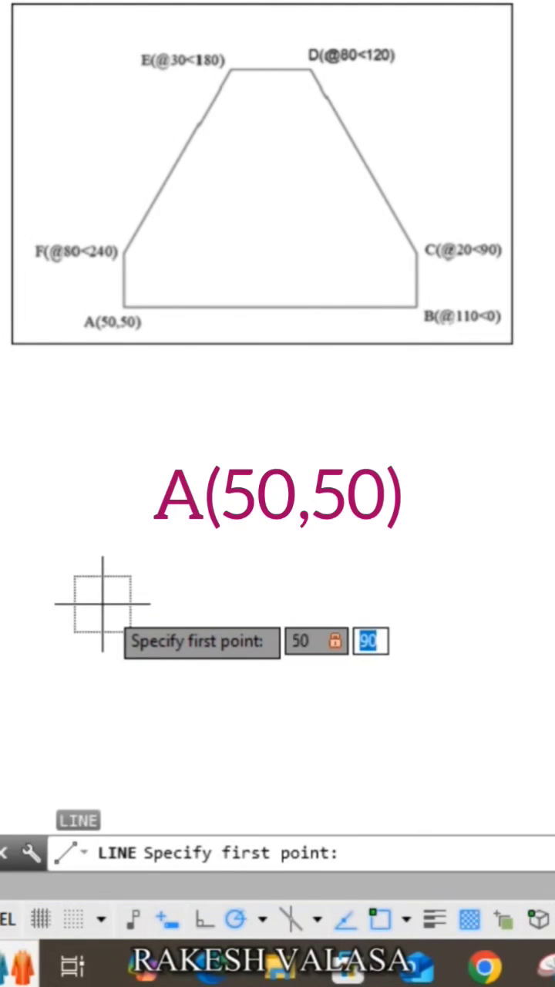
key(Return)
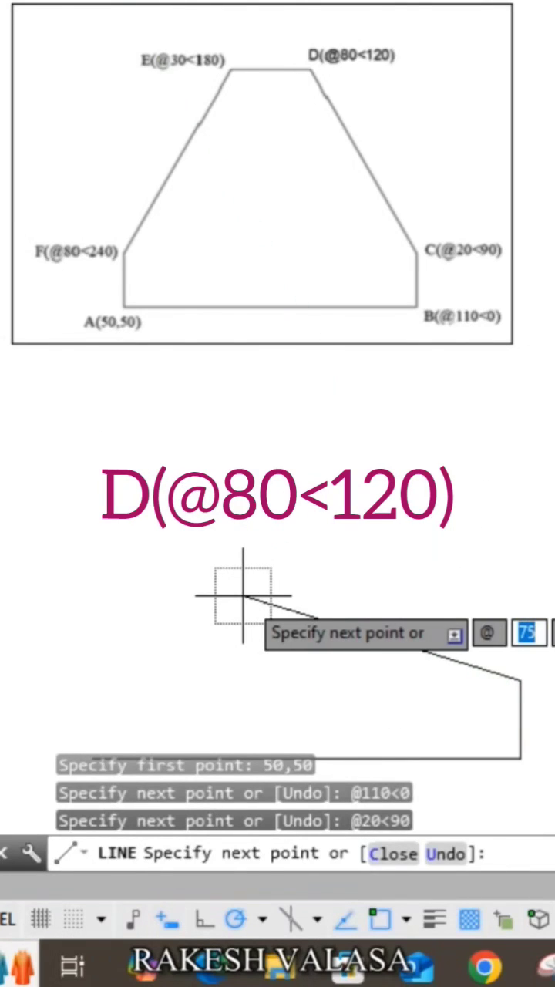
text(80)
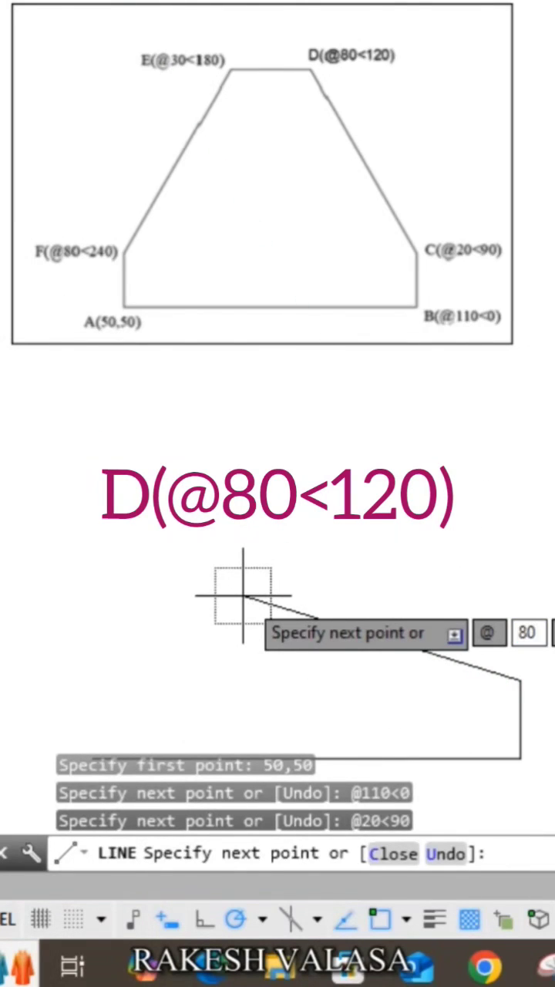
text(@80<120)
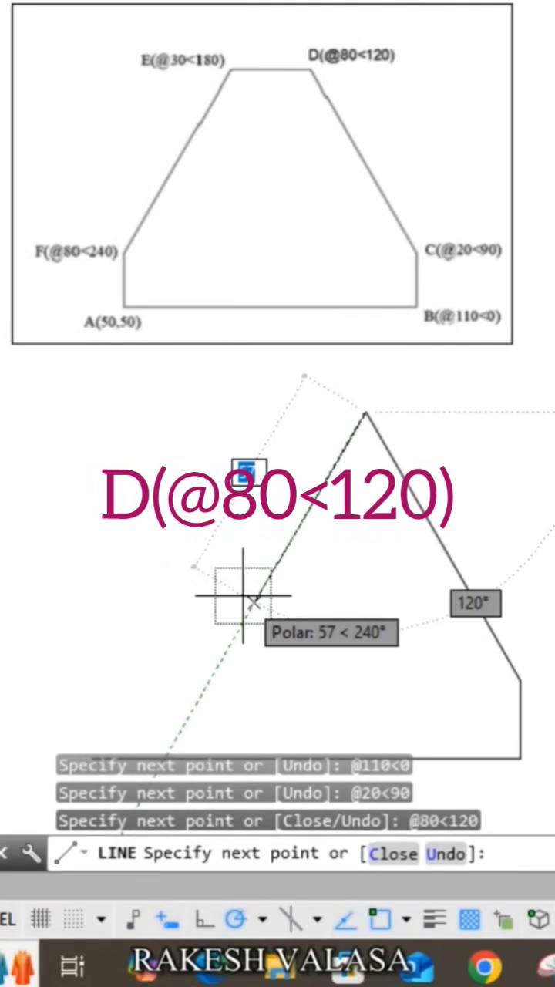
text(@30)
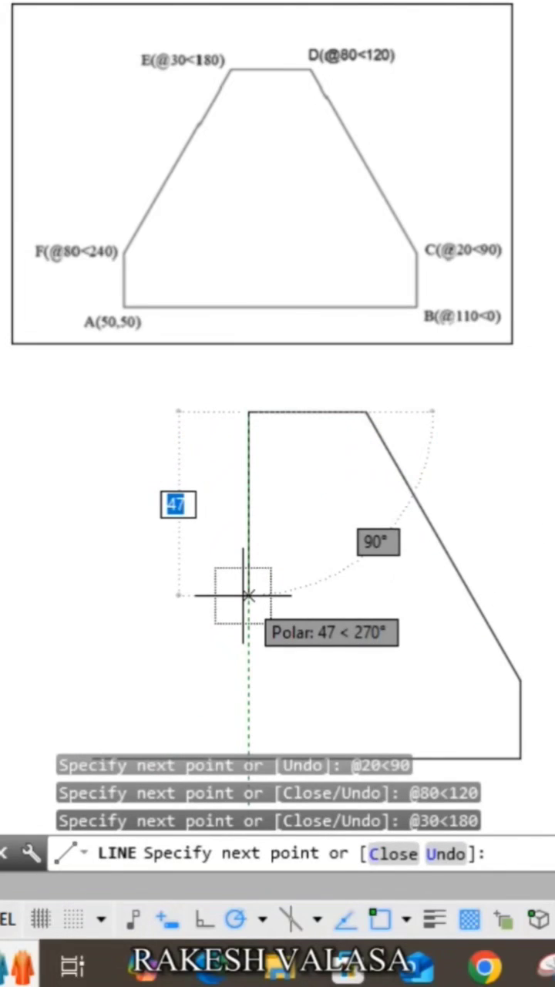
- Enter the 80-unit side to F and type C to close the outline
text(@8)
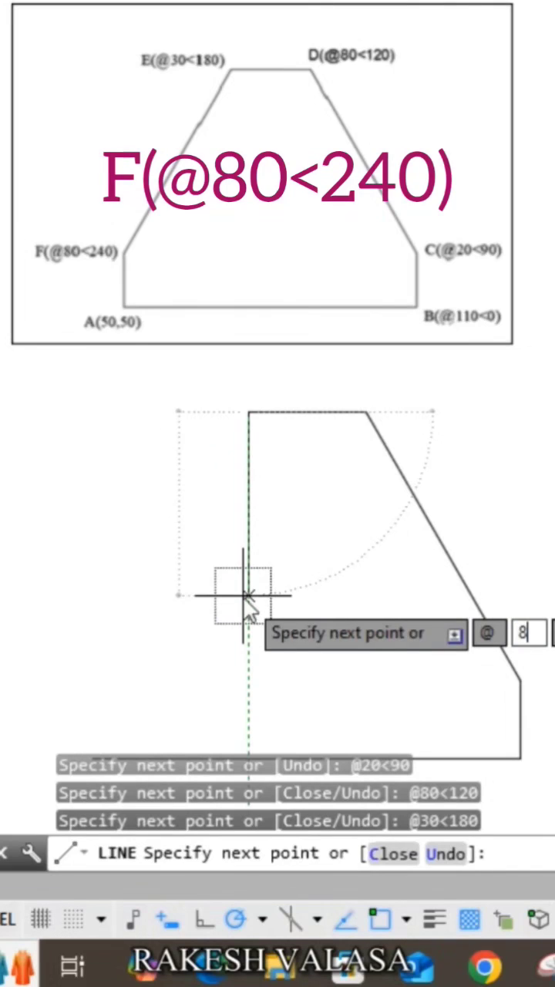
text(0)
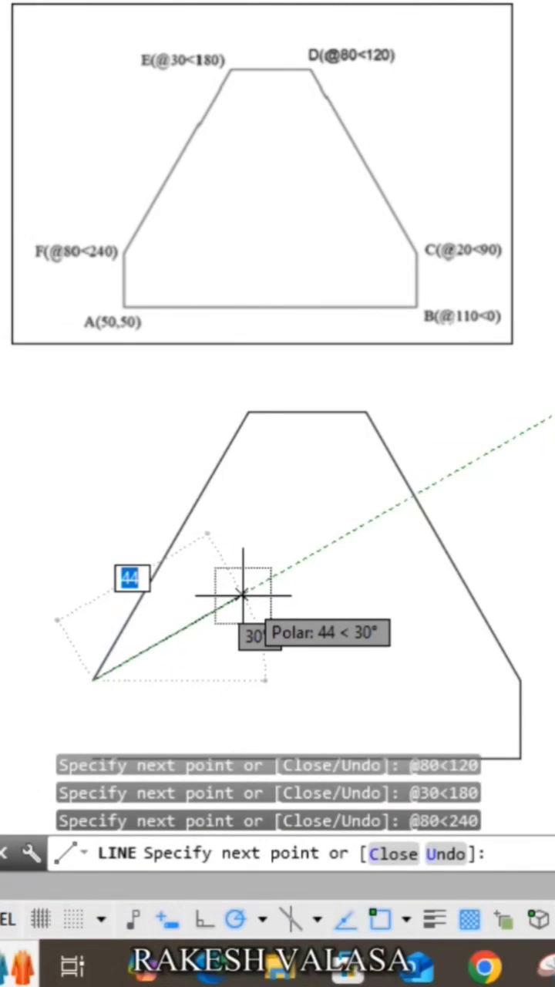
text(c)
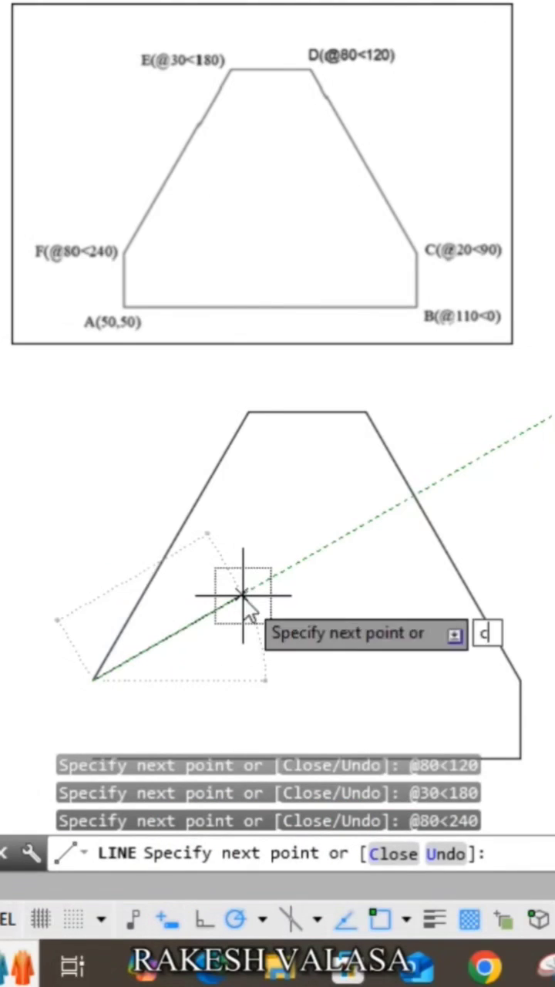